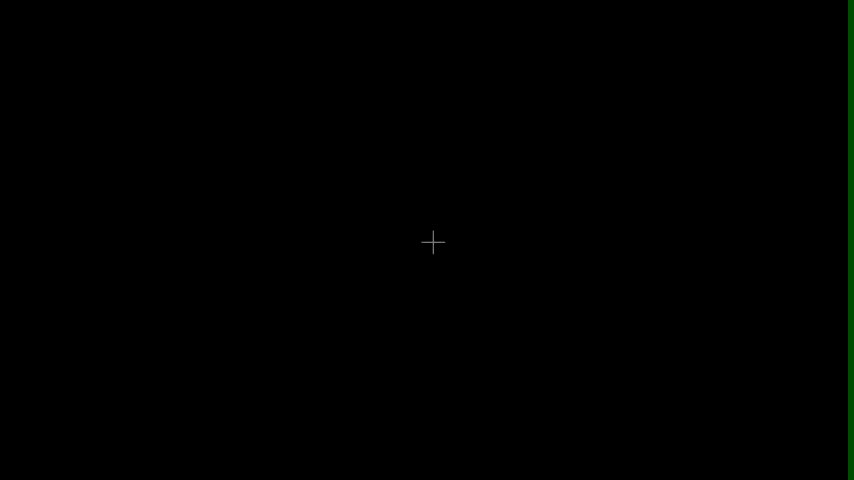
{"action": "left_click_drag", "start_coordinate": [436, 242], "coordinate": [636, 410]}
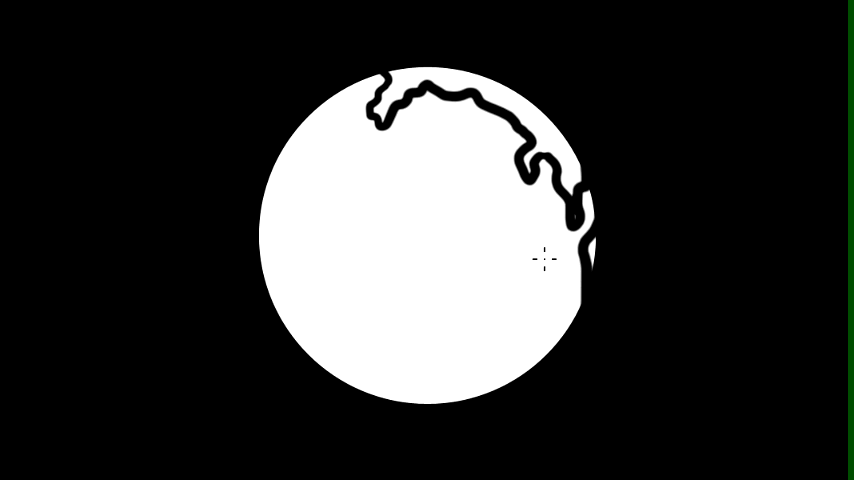
{"action": "mouse_move", "coordinate": [350, 176]}
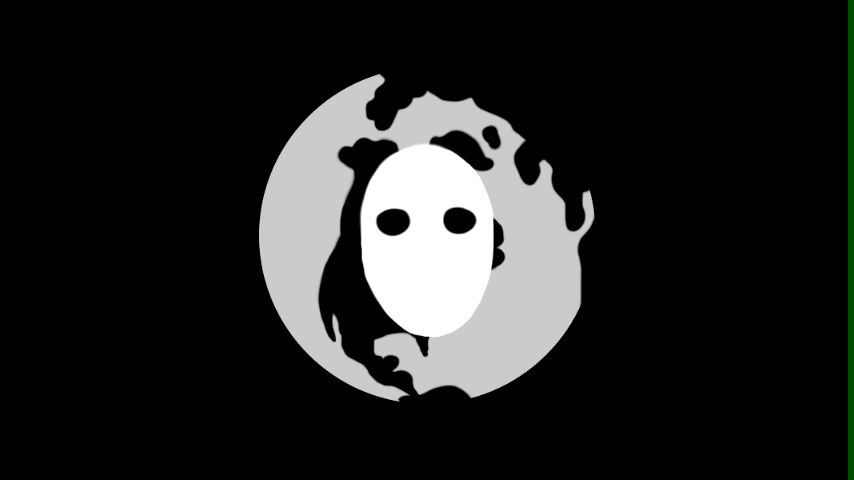
{"action": "mouse_move", "coordinate": [684, 72]}
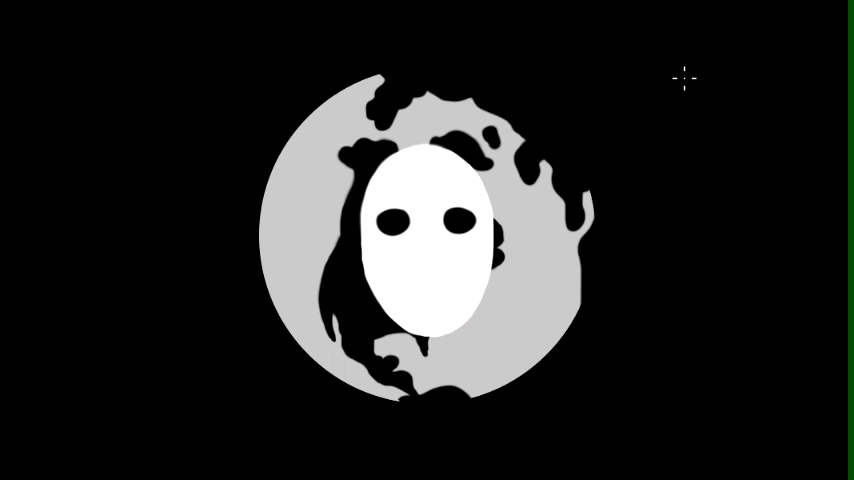
{"action": "mouse_move", "coordinate": [696, 298]}
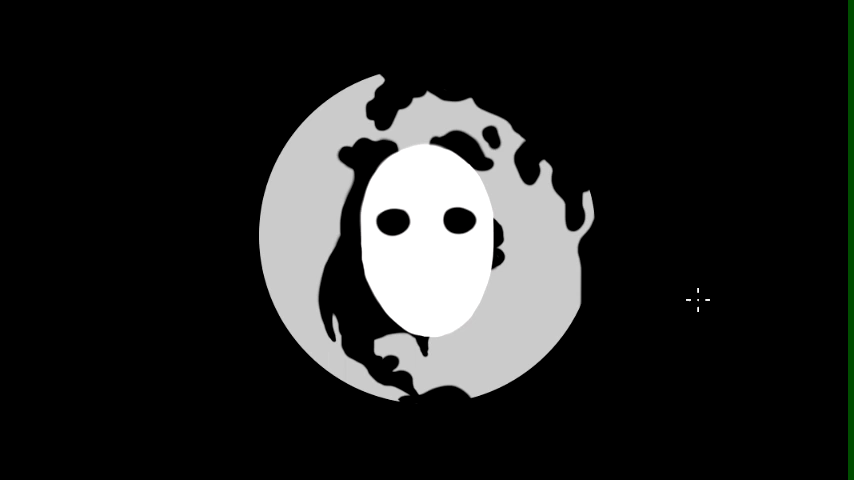